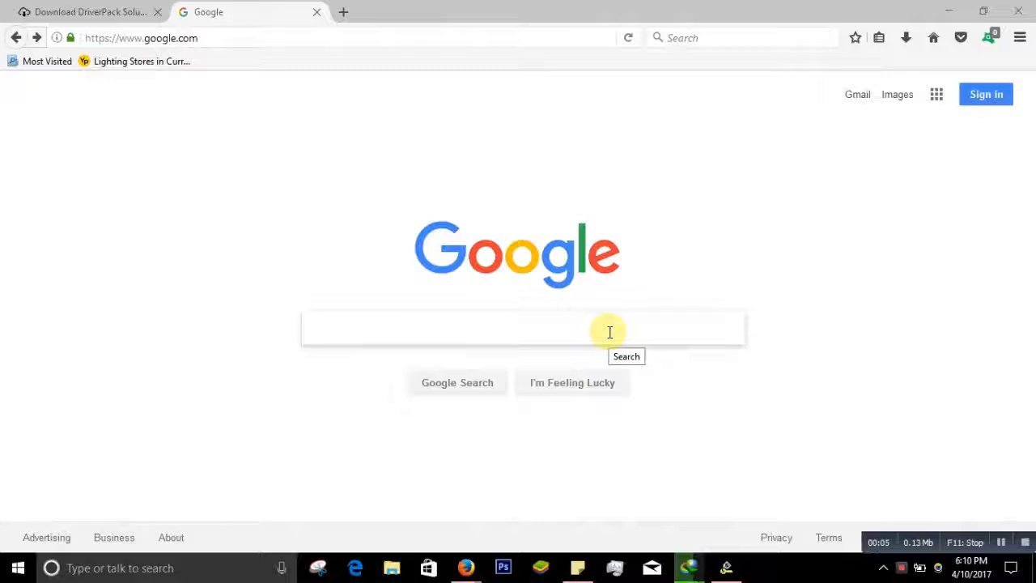
pyautogui.moveTo(492, 327)
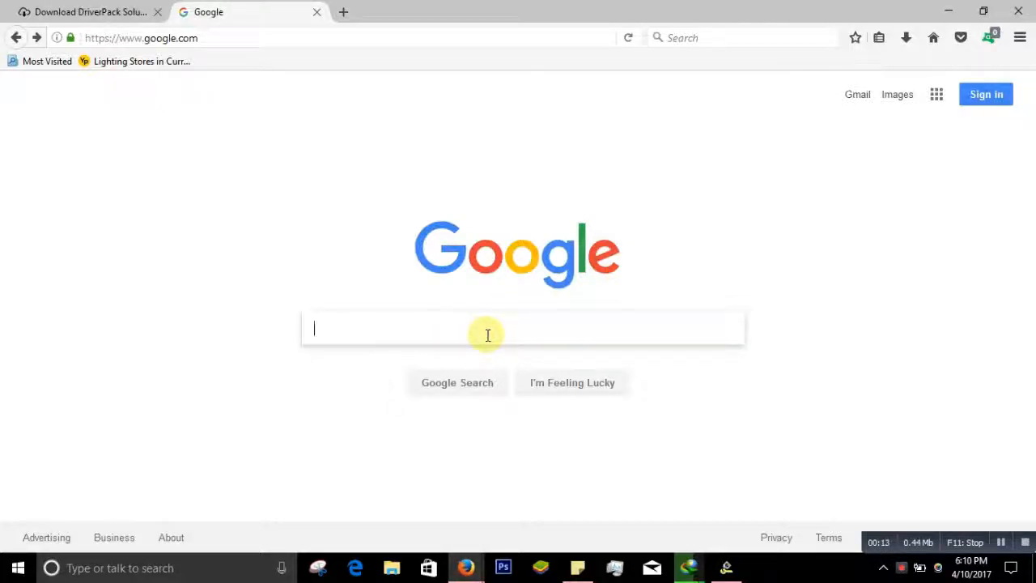
# Search Google for 'produkey' via the 'pr' autocomplete suggestion
pyautogui.write('pr')
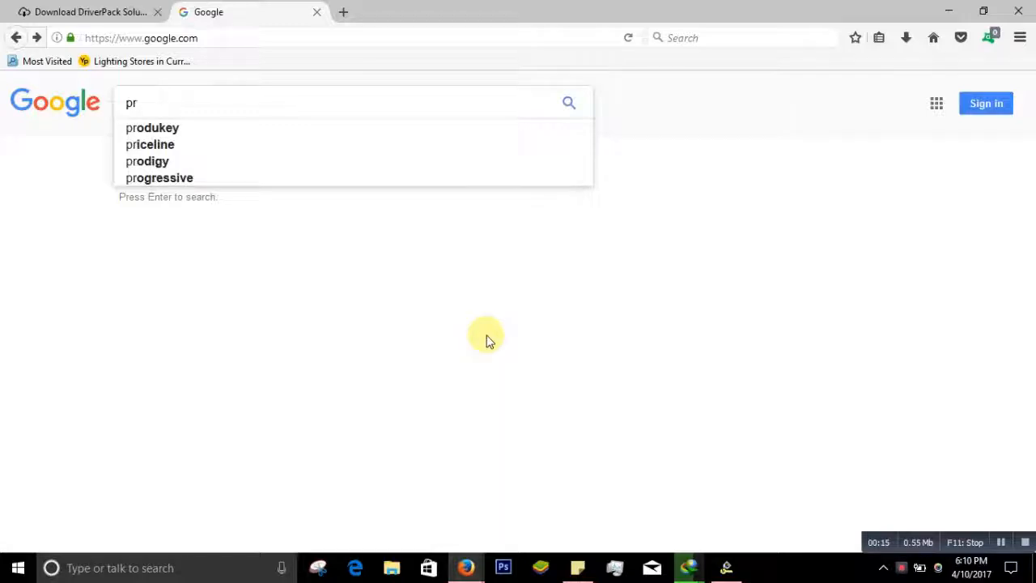
pyautogui.moveTo(186, 127)
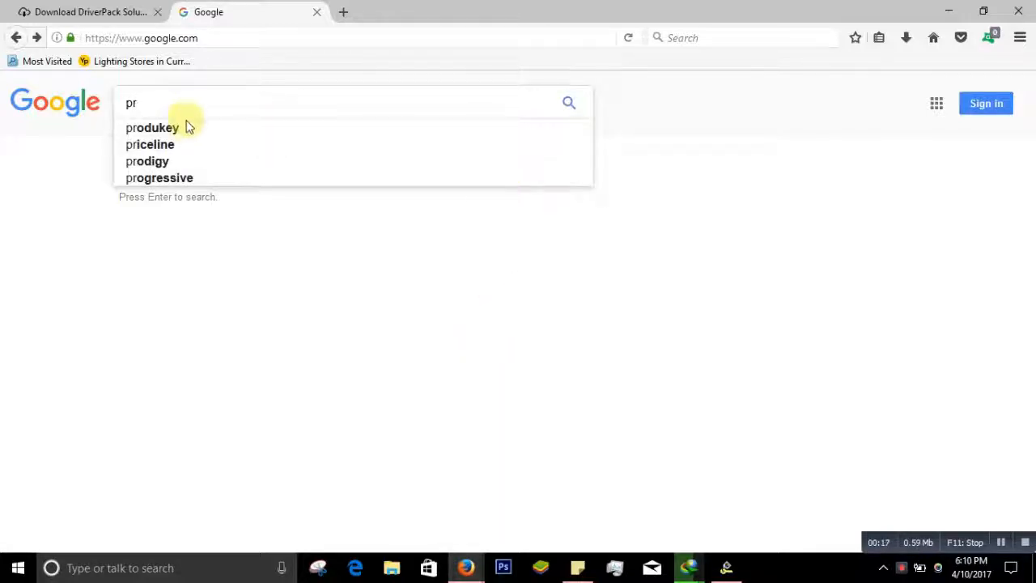
pyautogui.click(152, 128)
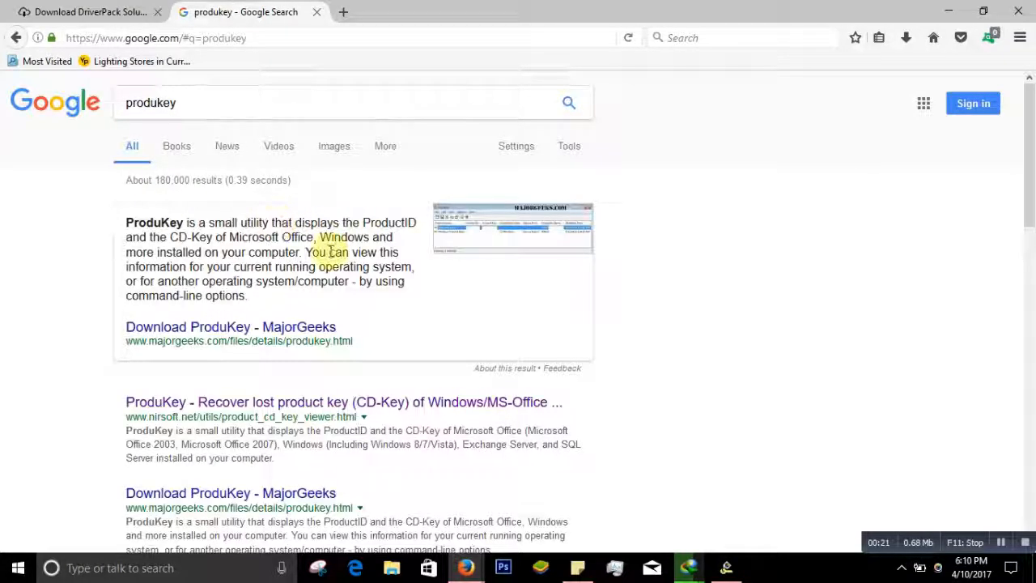
# Open the nirsoft.net 'ProduKey - Recover lost product key' result
pyautogui.scroll(3)
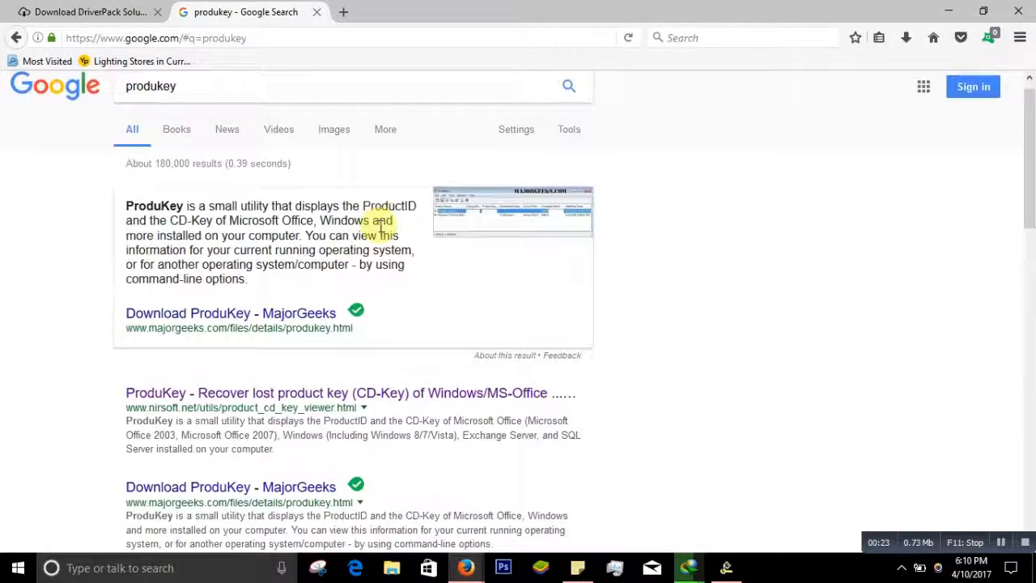
pyautogui.scroll(-3)
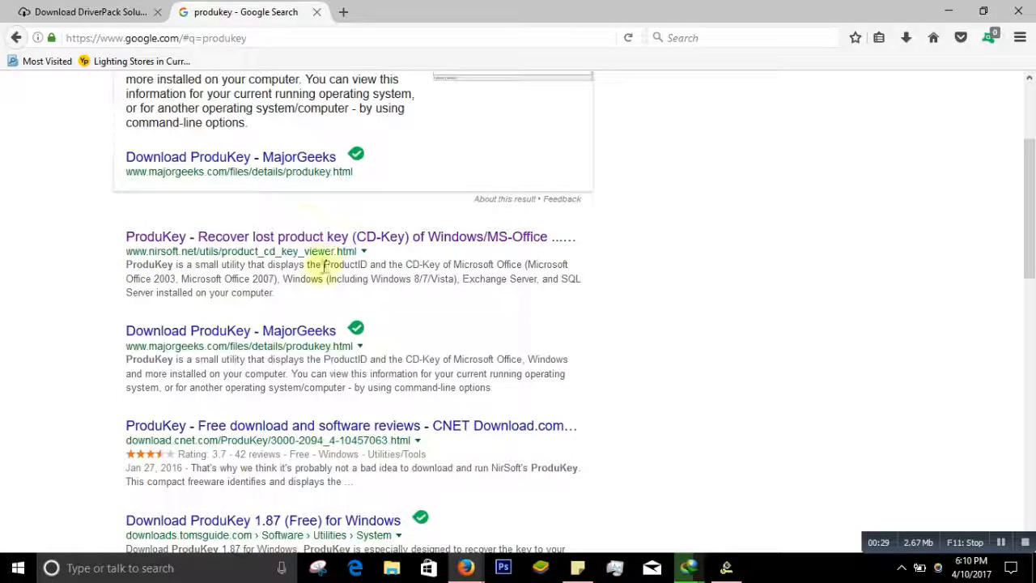
pyautogui.moveTo(259, 236)
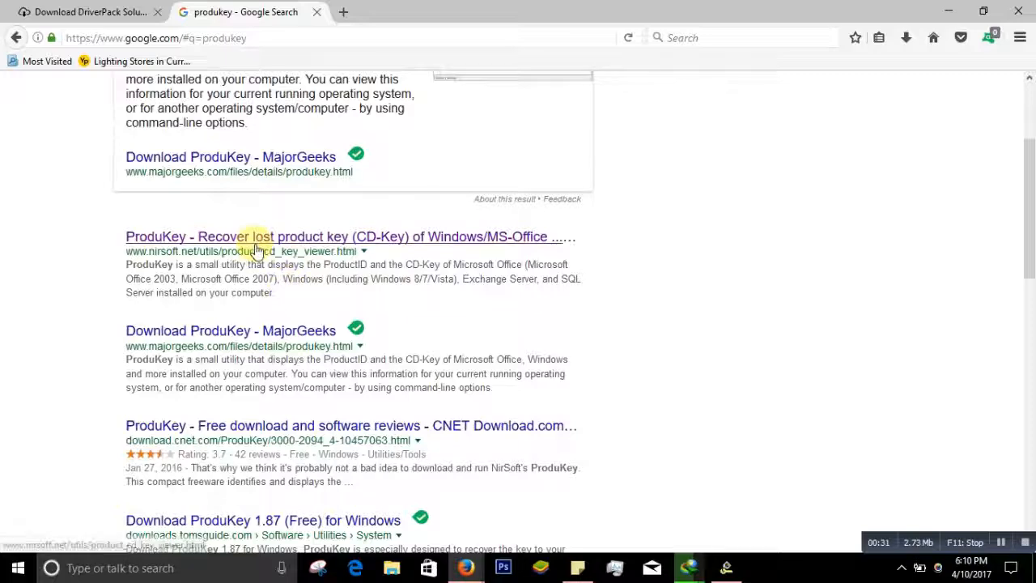
pyautogui.click(236, 237)
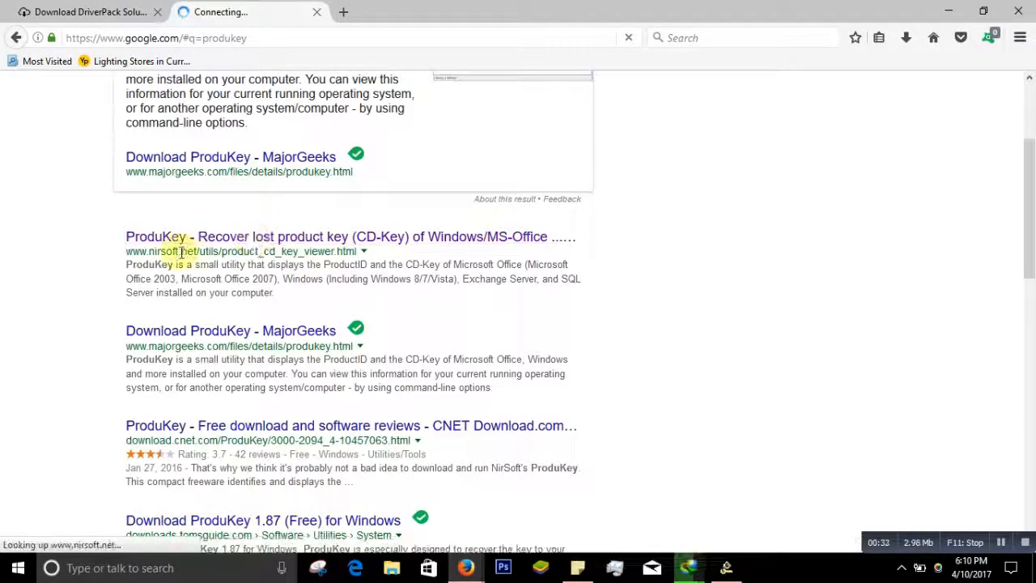
pyautogui.click(350, 236)
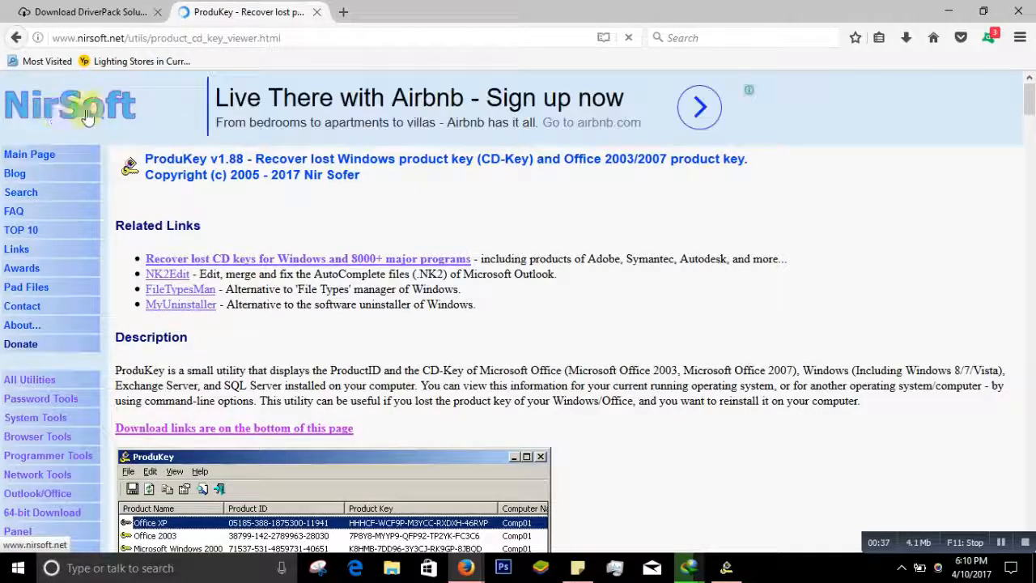
pyautogui.moveTo(247, 209)
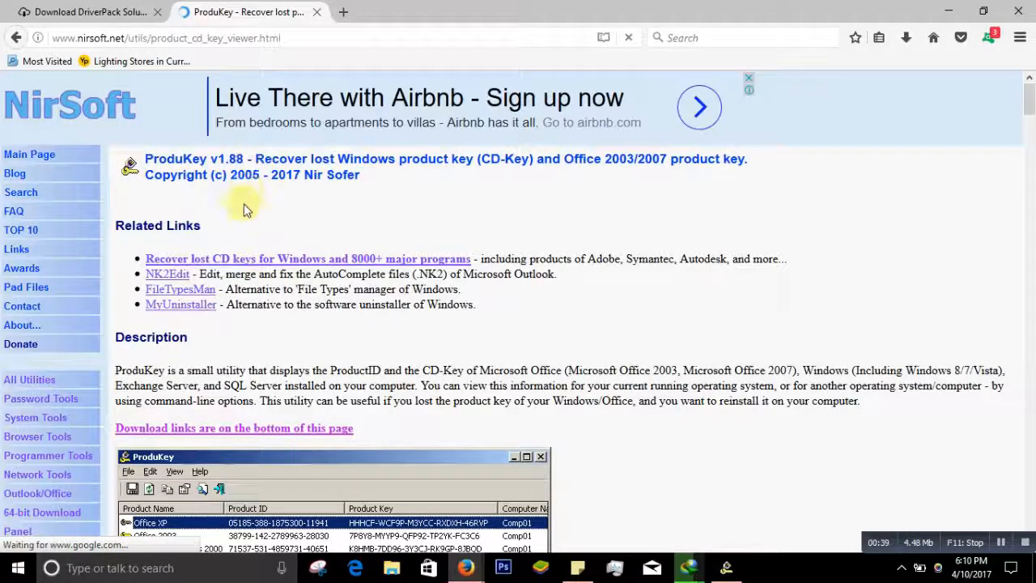
# Jump to the download links section at the bottom of the NirSoft ProduKey page
pyautogui.scroll(-3)
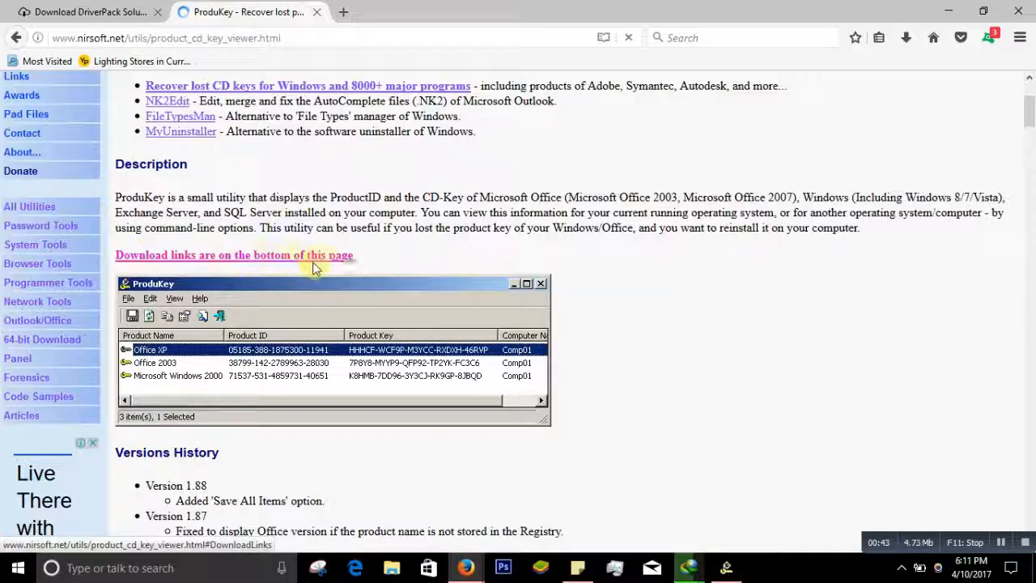
pyautogui.click(234, 255)
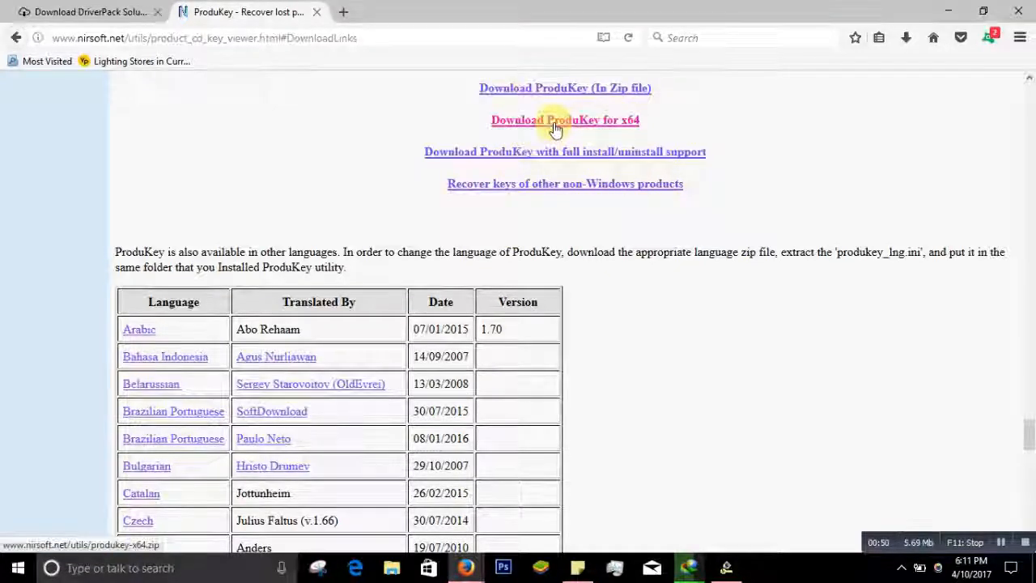
# Download the x64 ProduKey zip, allowing the duplicate, and open it in WinRAR
pyautogui.click(564, 119)
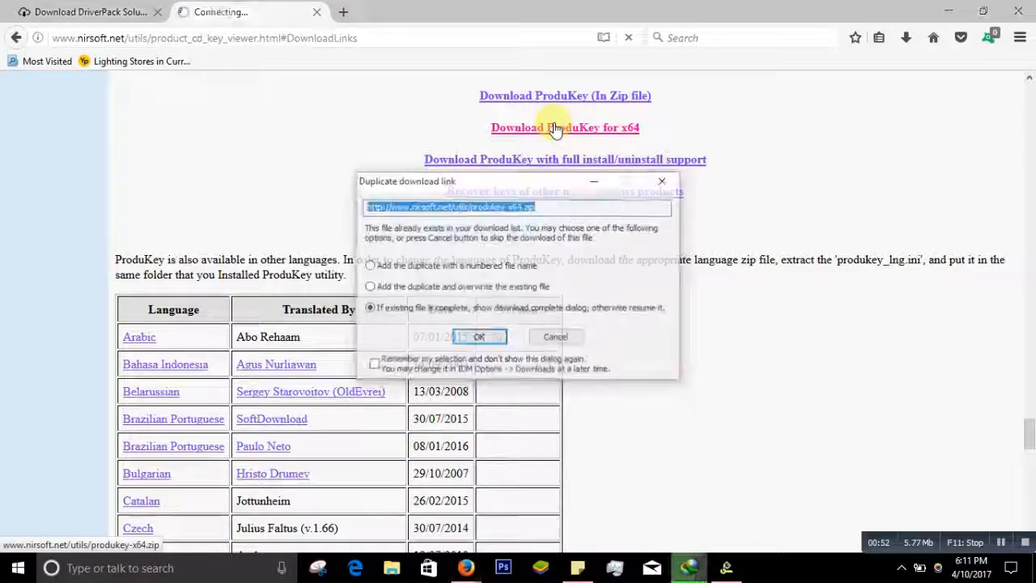
pyautogui.click(479, 336)
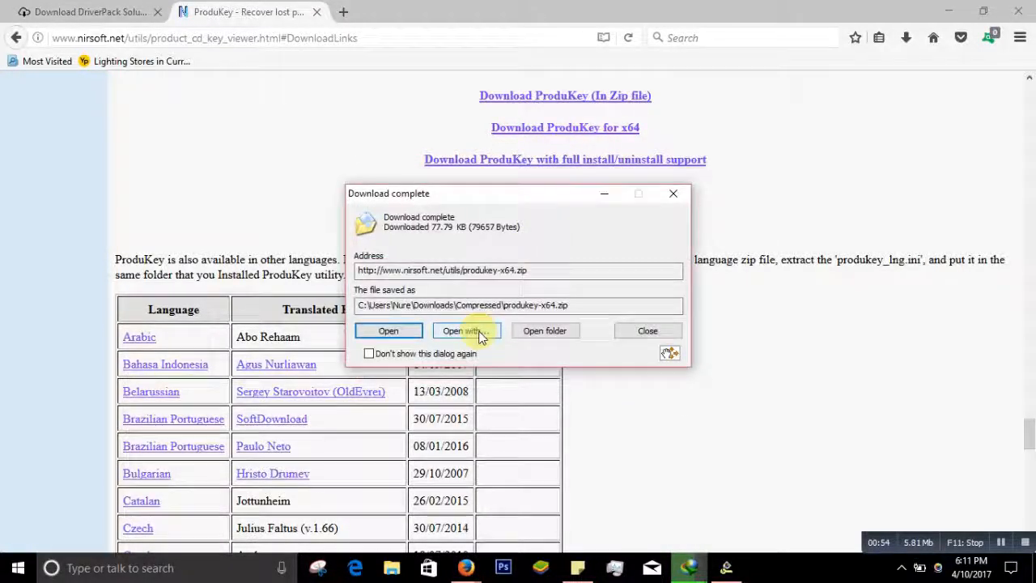
pyautogui.moveTo(388, 331)
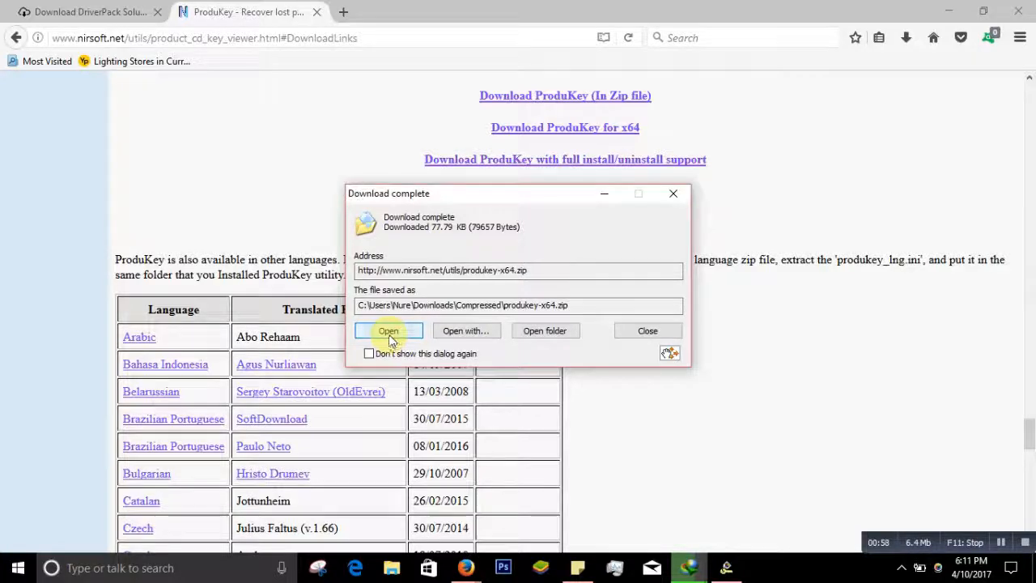
pyautogui.click(389, 330)
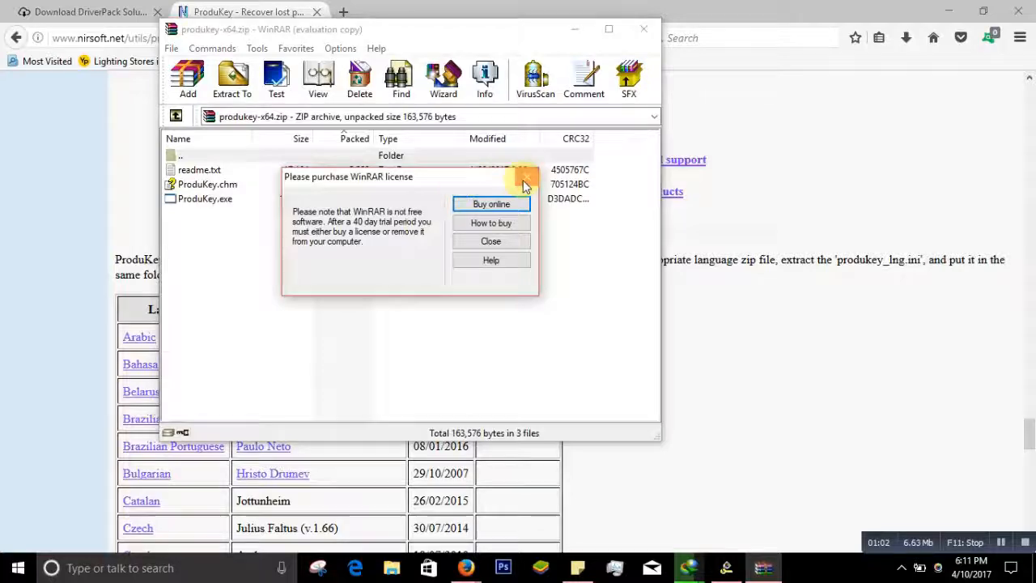
# Dismiss the WinRAR license reminder and launch ProduKey.exe from the archive
pyautogui.click(491, 241)
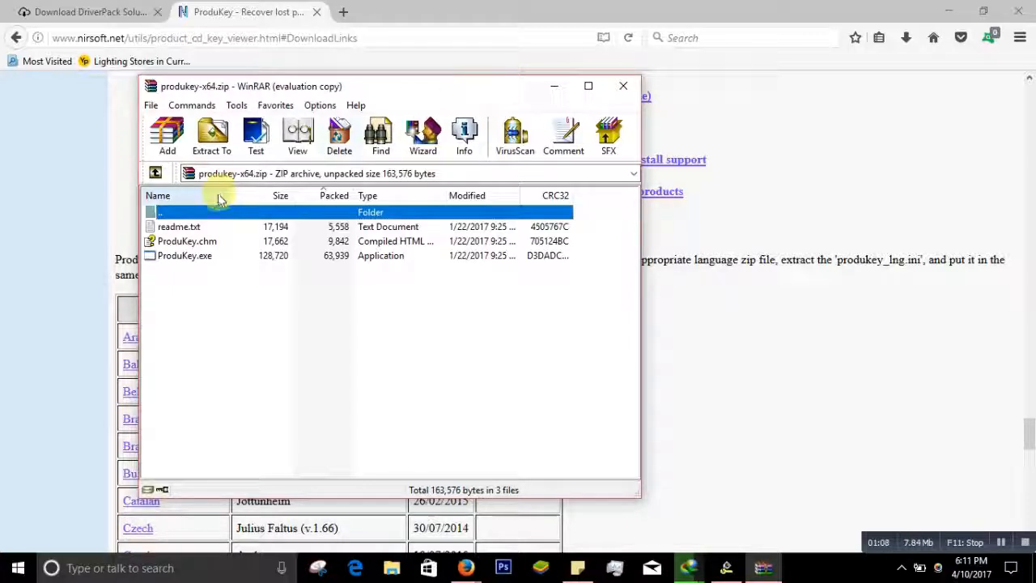
pyautogui.moveTo(237, 315)
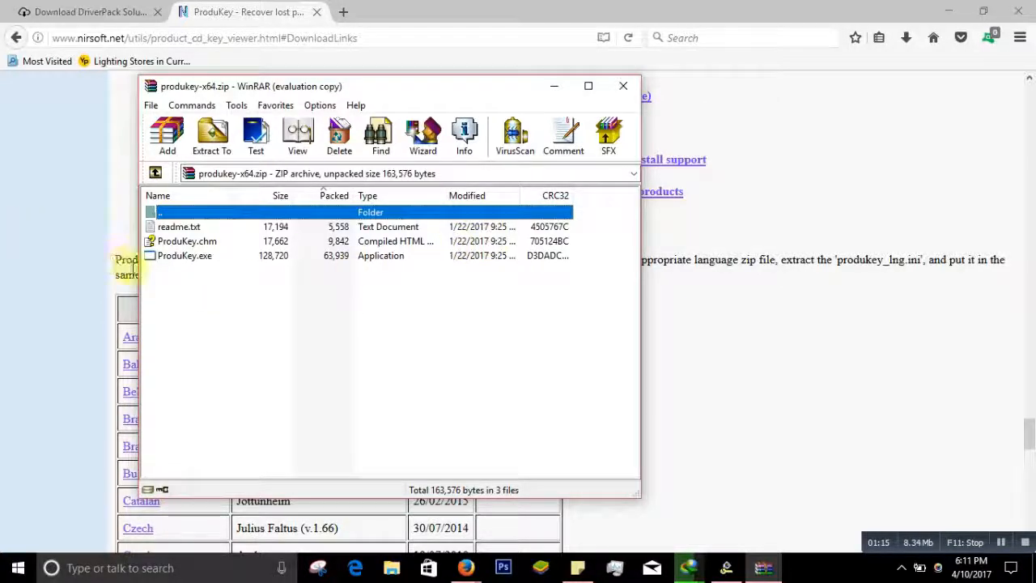
pyautogui.moveTo(239, 263)
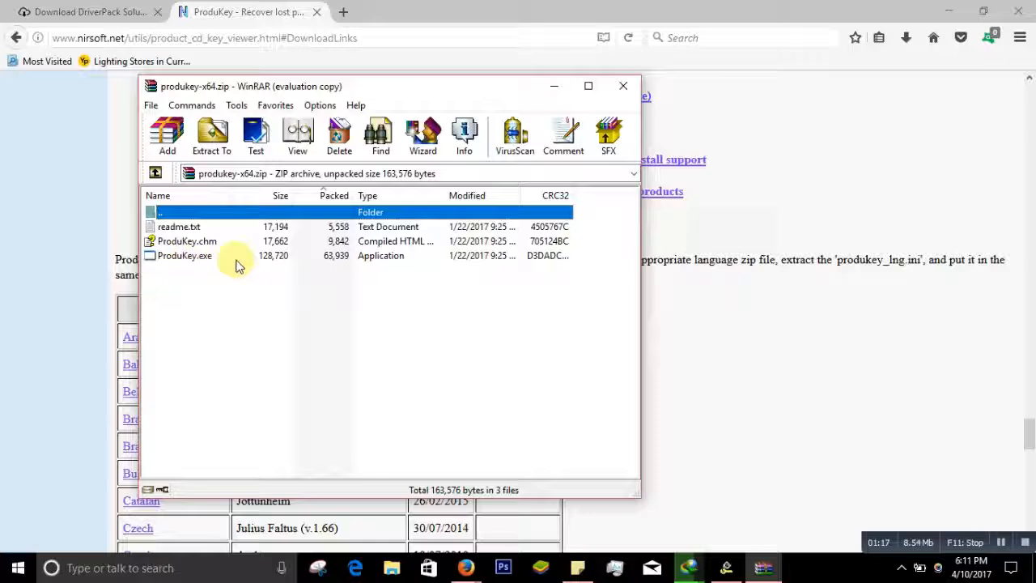
pyautogui.moveTo(611, 264)
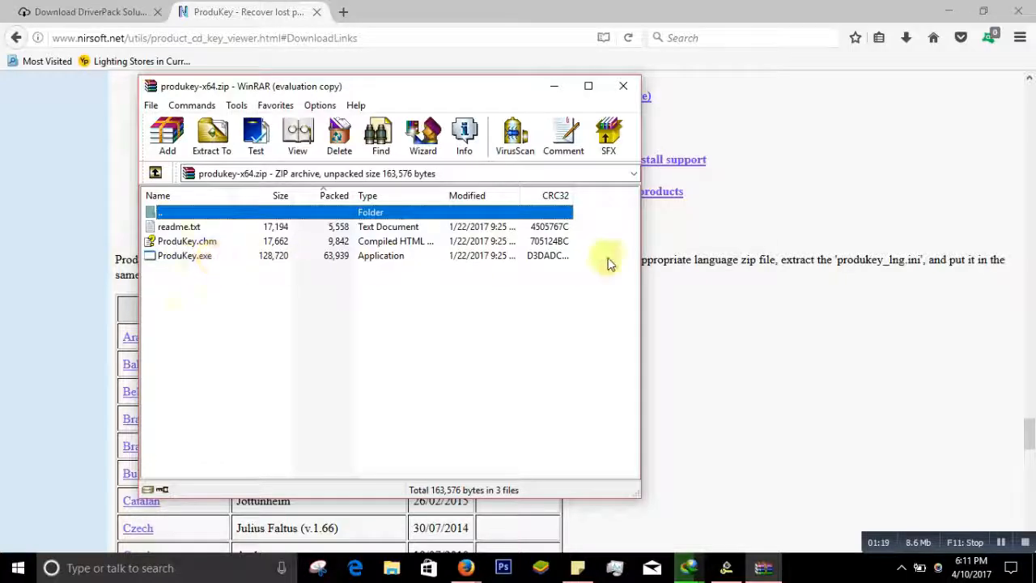
pyautogui.doubleClick(183, 255)
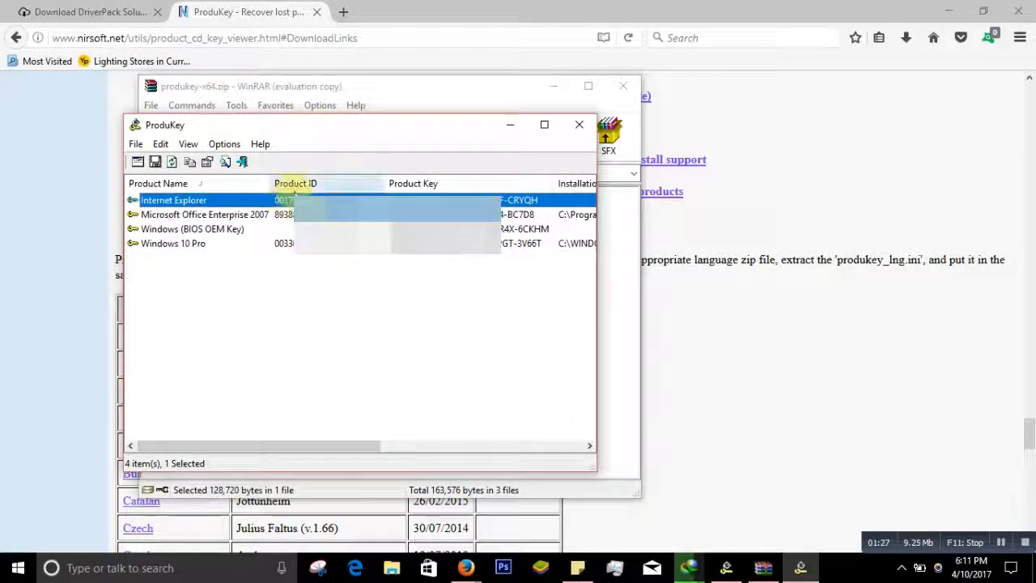
pyautogui.moveTo(352, 188)
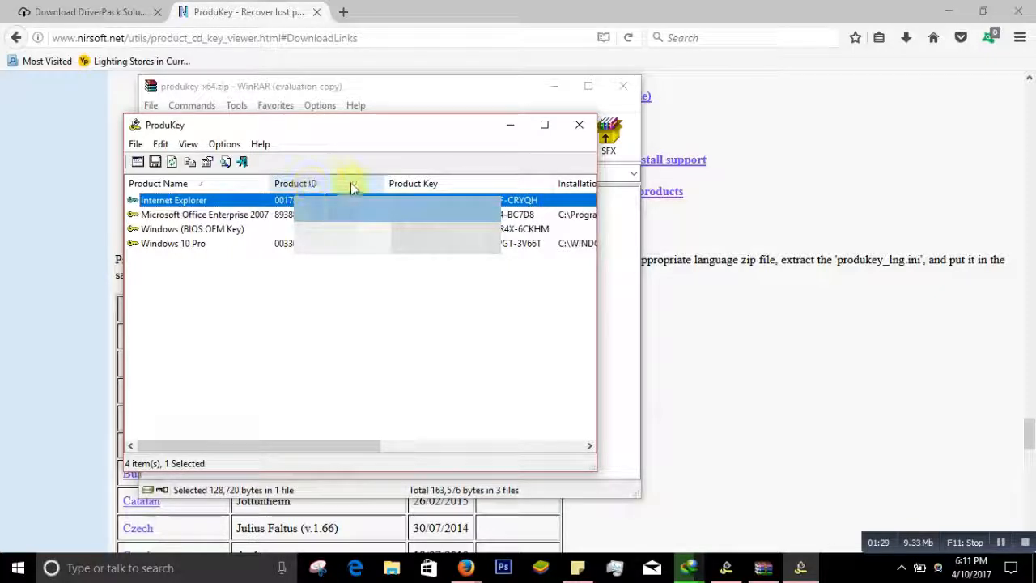
pyautogui.moveTo(336, 302)
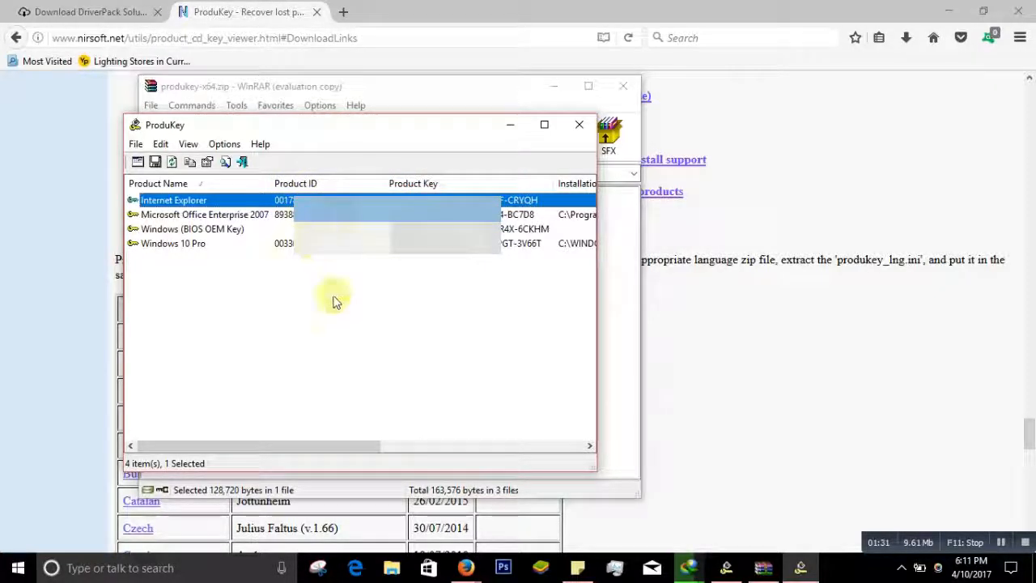
pyautogui.moveTo(141, 225)
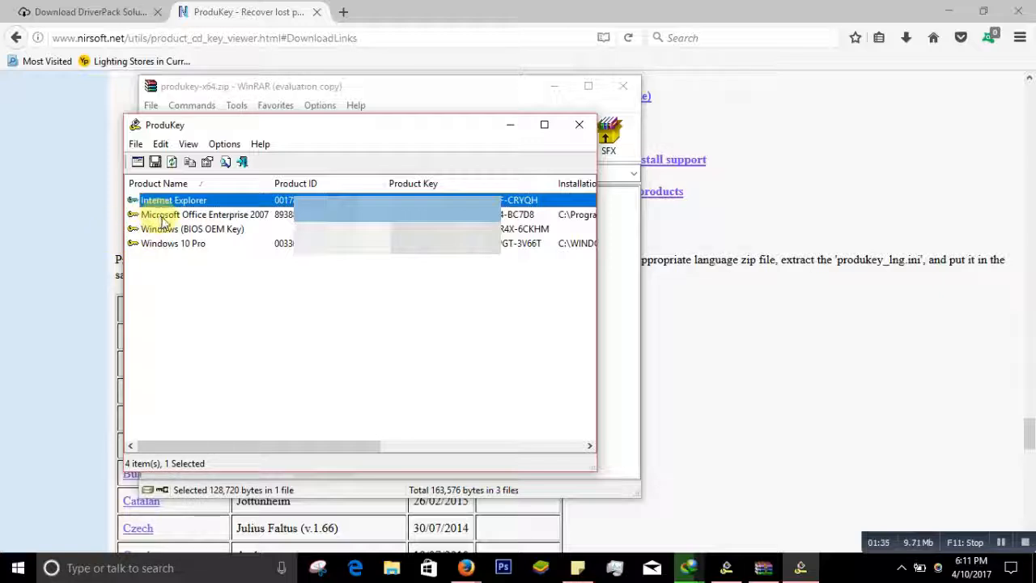
pyautogui.moveTo(4, 247)
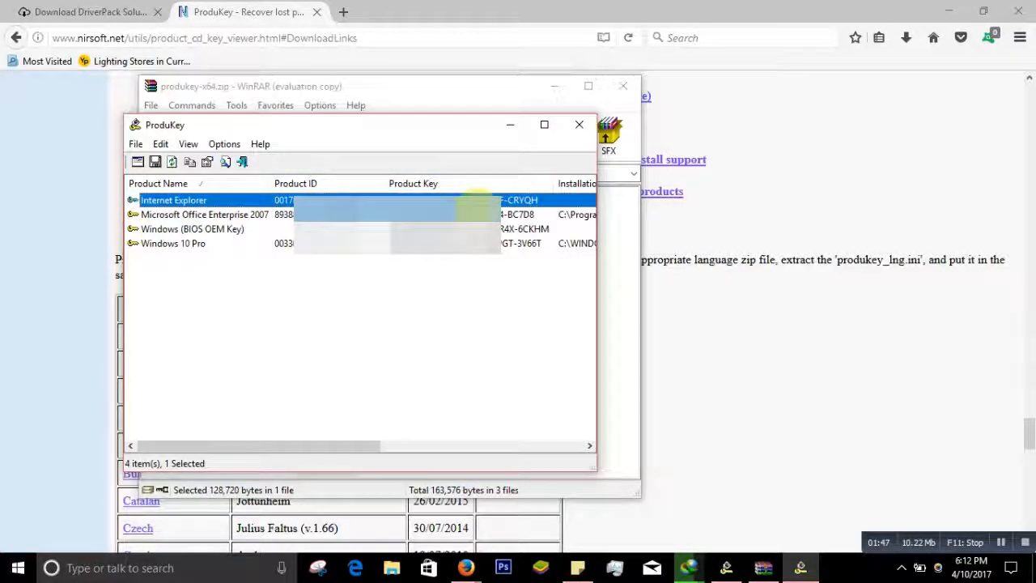
pyautogui.moveTo(217, 254)
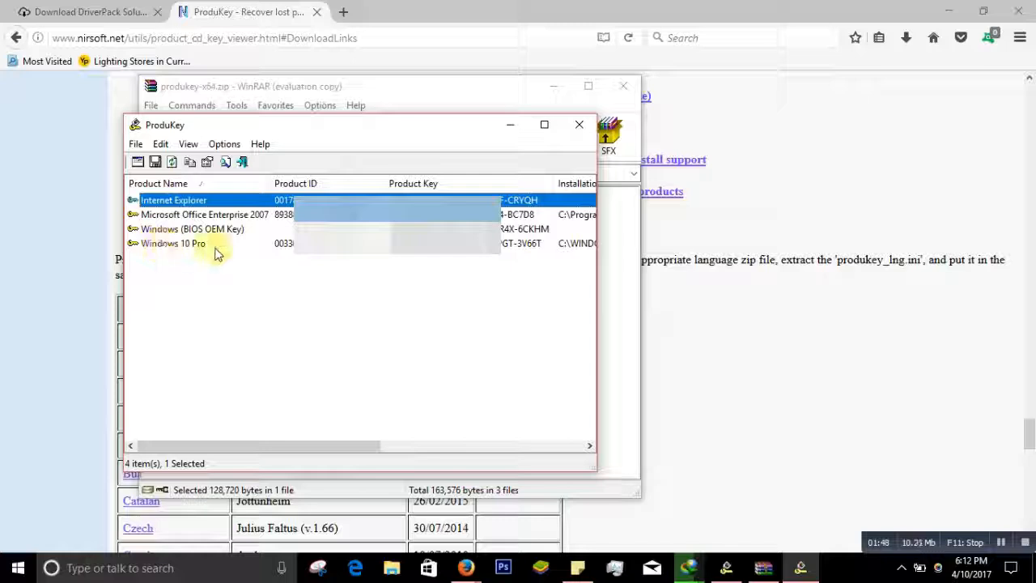
pyautogui.moveTo(297, 256)
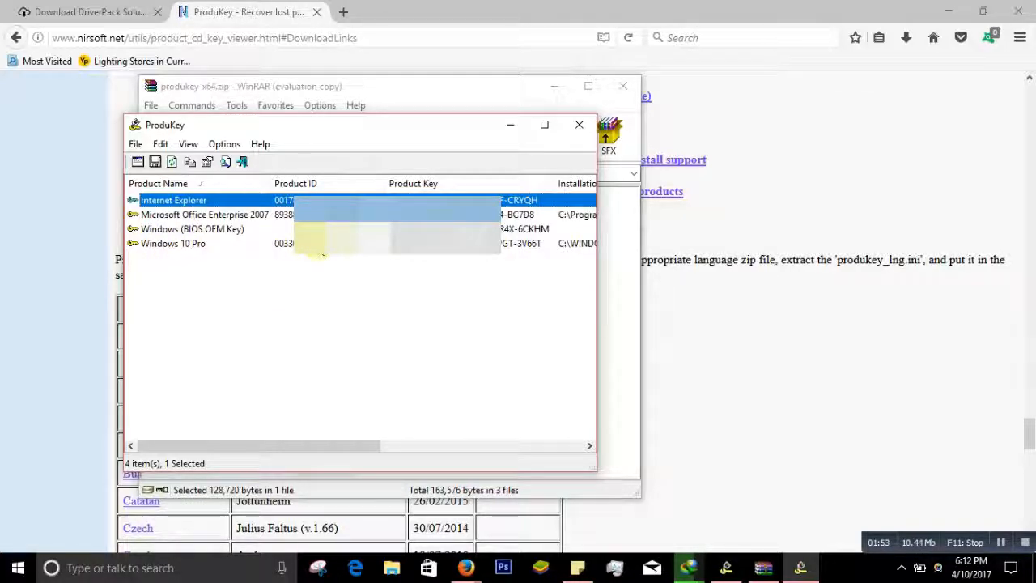
pyautogui.moveTo(498, 253)
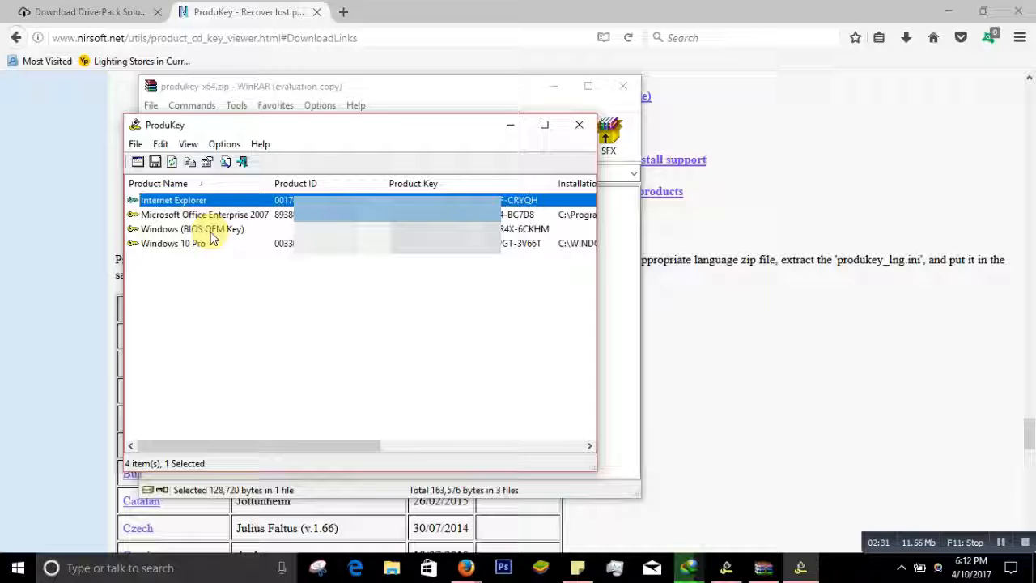
pyautogui.moveTo(234, 284)
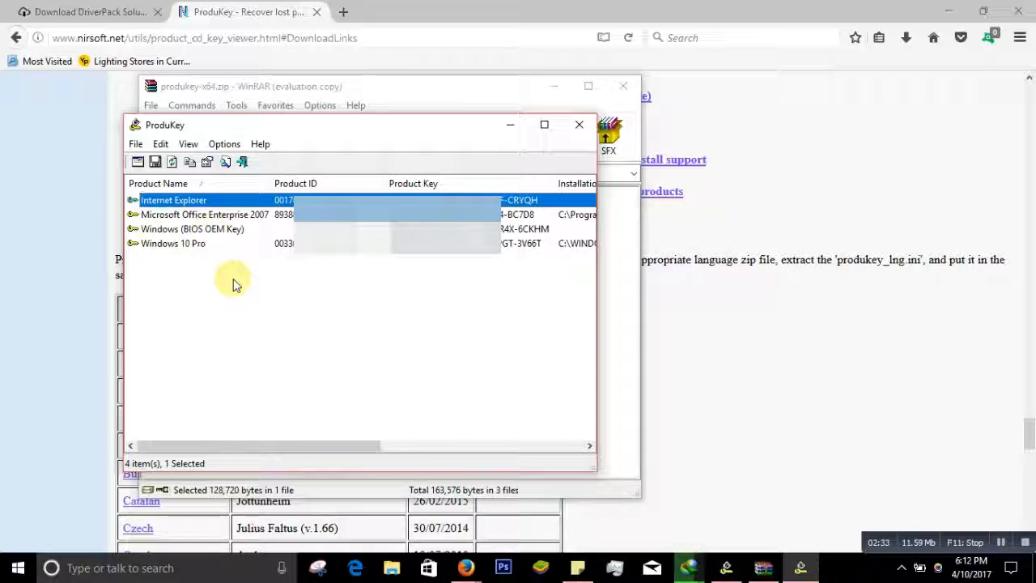
pyautogui.moveTo(322, 273)
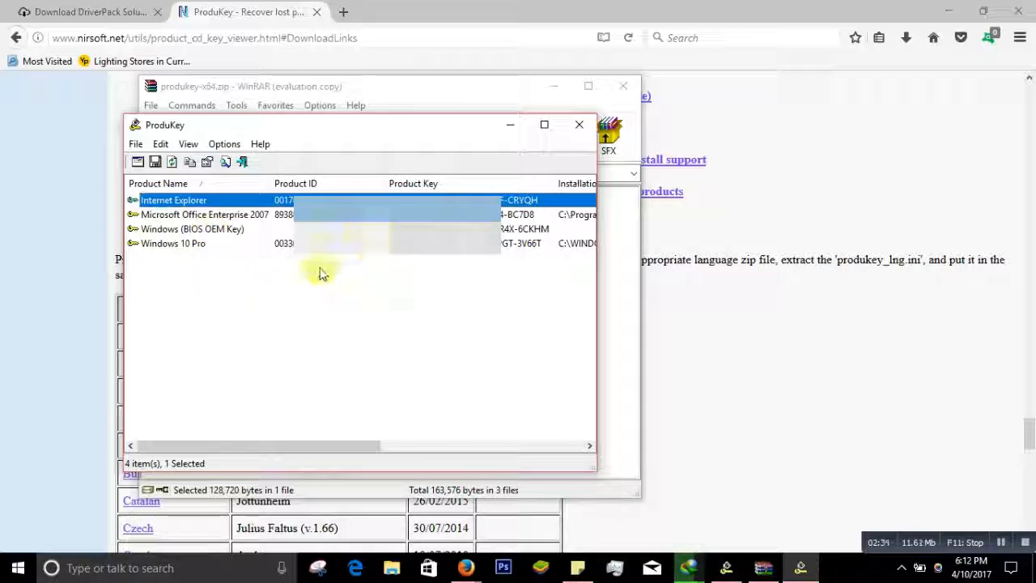
pyautogui.moveTo(266, 285)
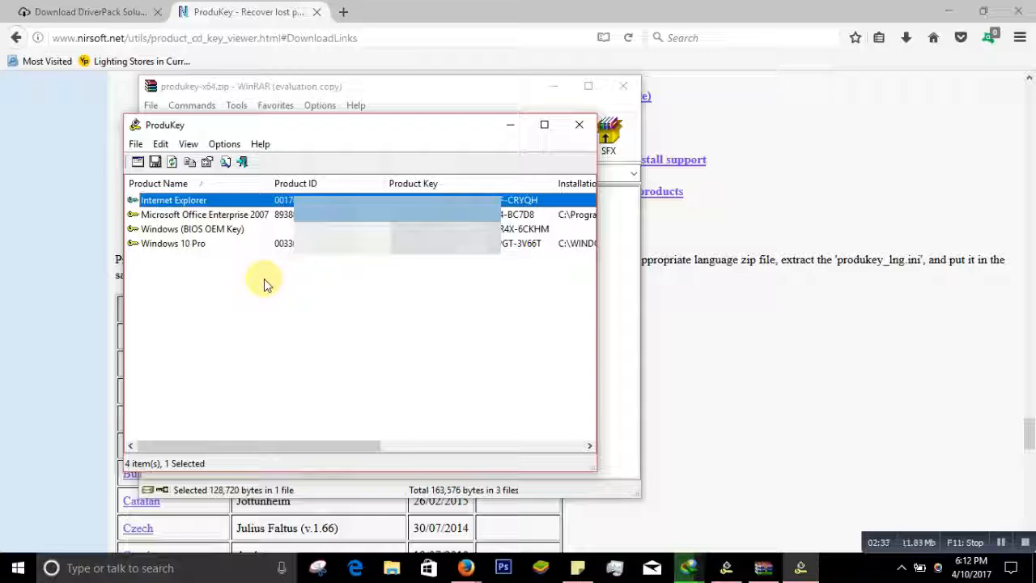
pyautogui.moveTo(328, 281)
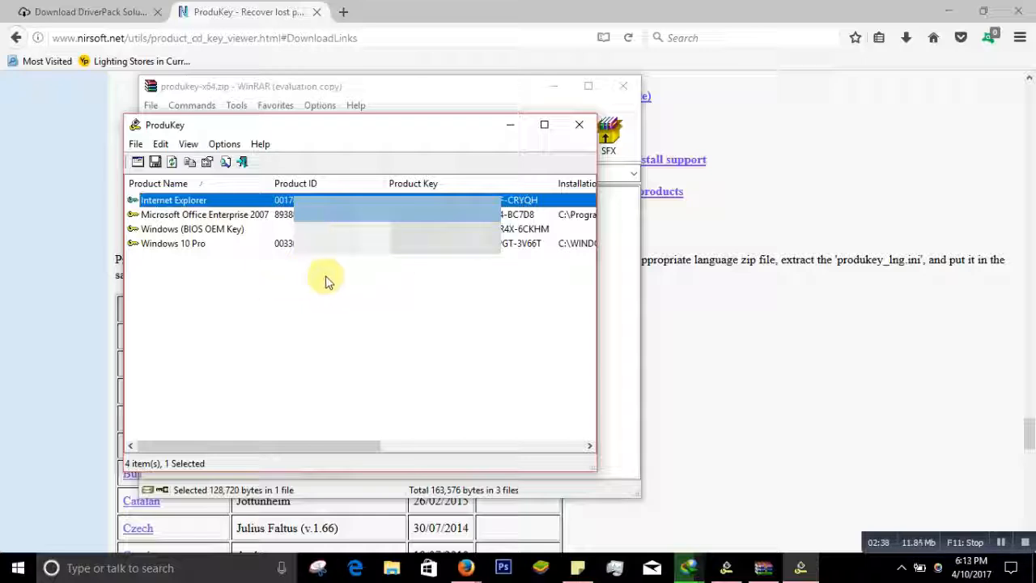